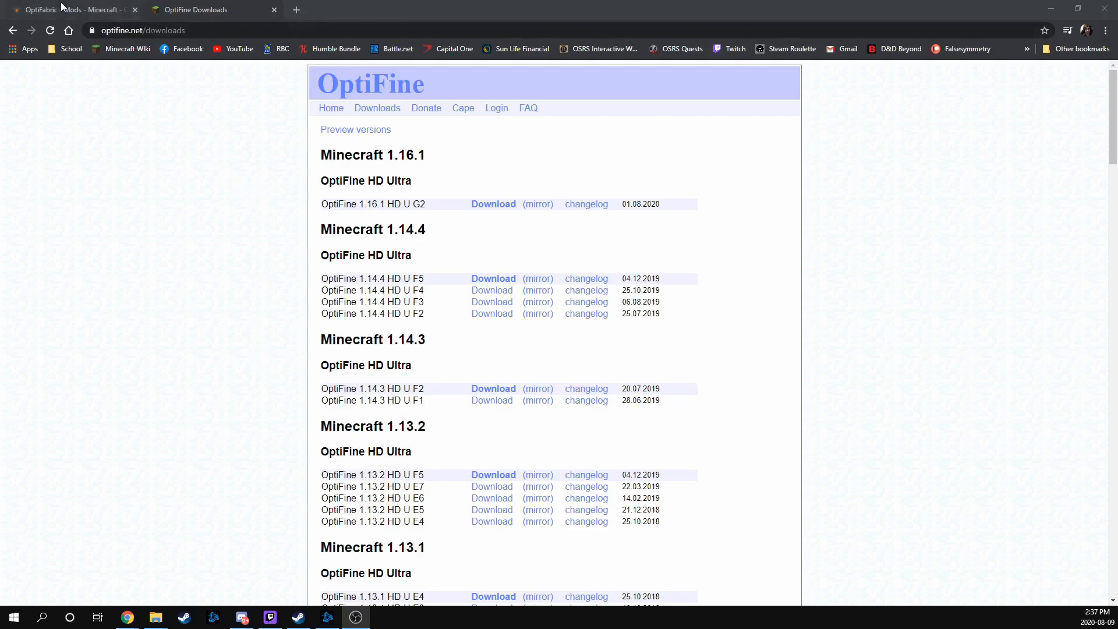
# - Switch to the OptiFabric project tab on CurseForge
pyautogui.click(64, 9)
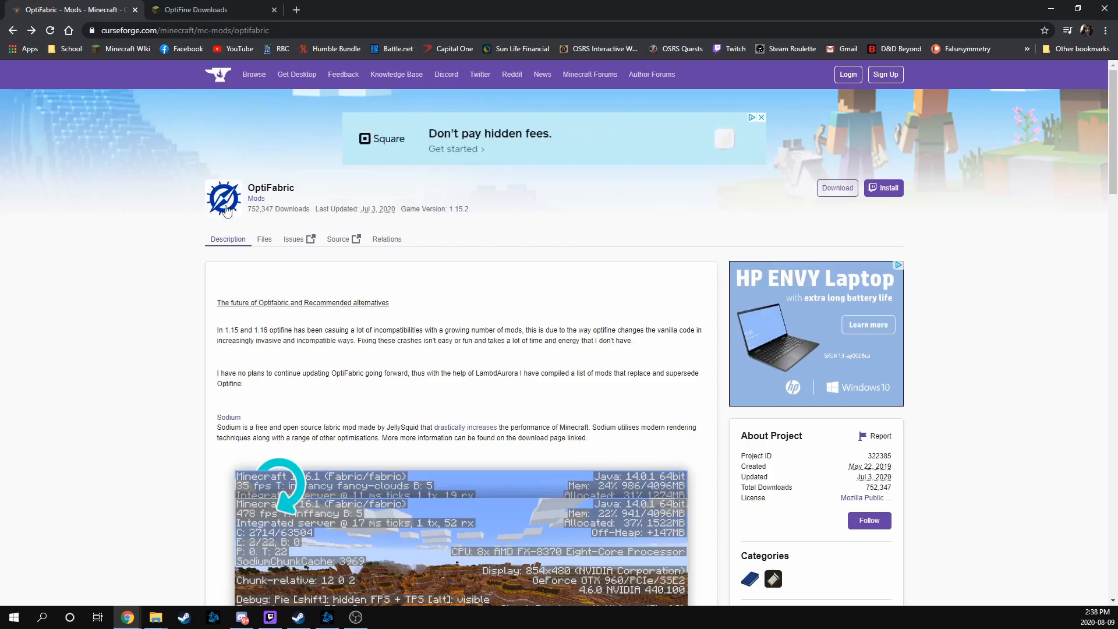
pyautogui.moveTo(256, 198)
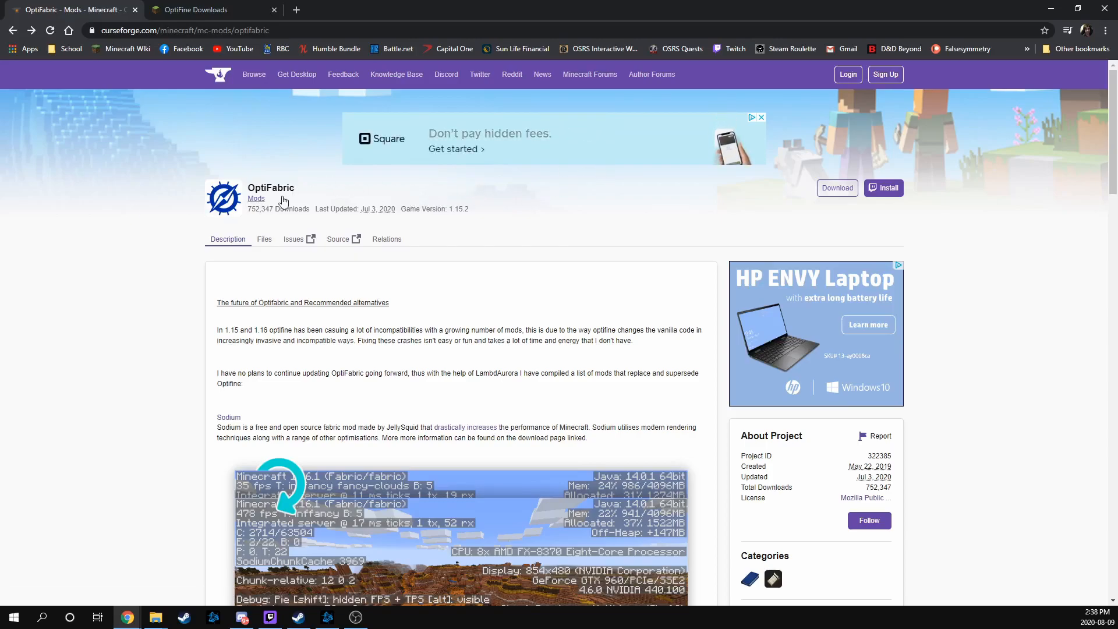
pyautogui.moveTo(155, 222)
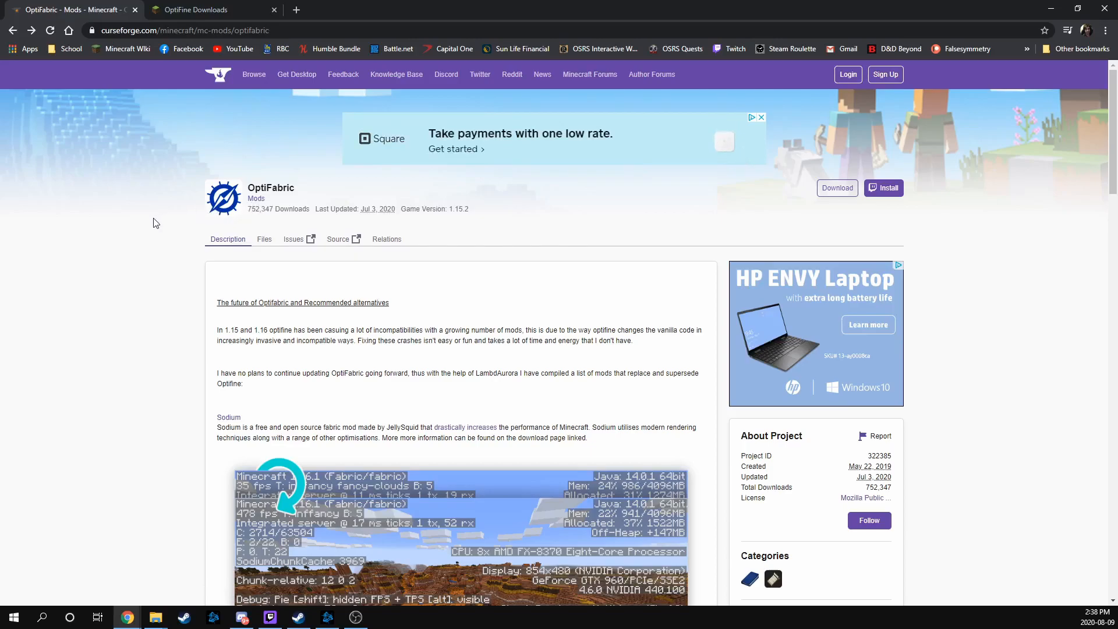
pyautogui.moveTo(122, 226)
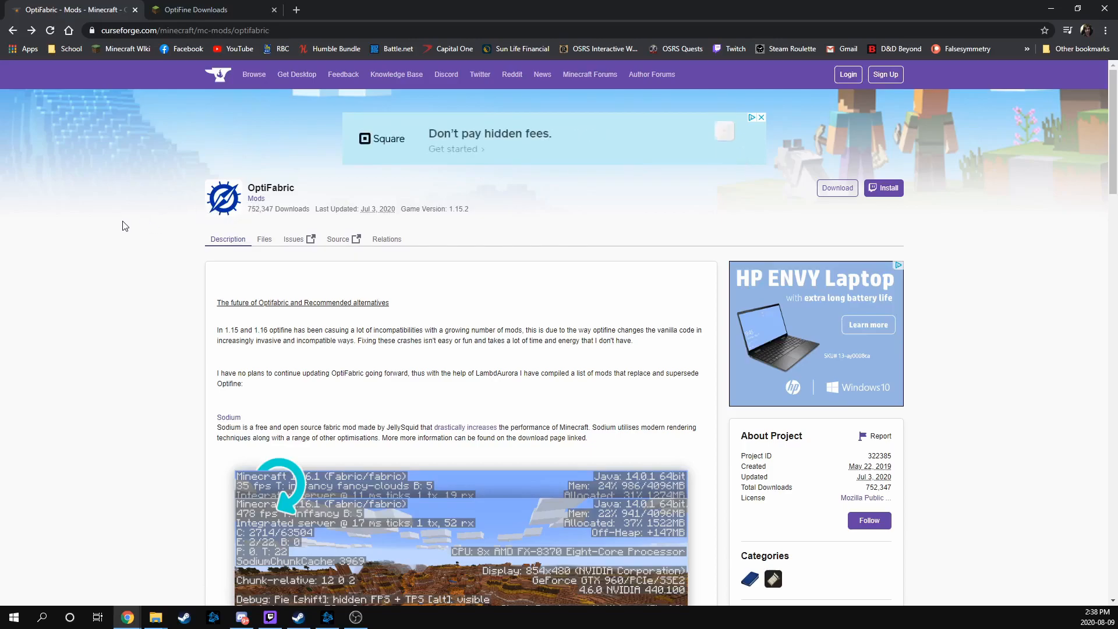
pyautogui.moveTo(490, 217)
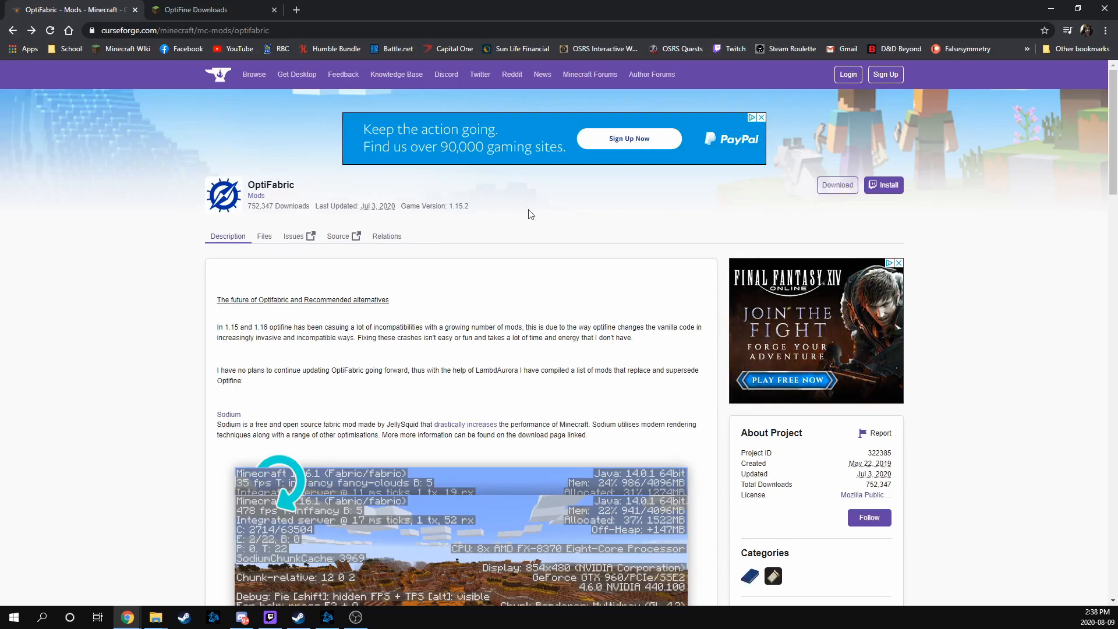
# - Download optifabric-1.1.0-beta2.jar for Minecraft 1.16 and keep it despite the harmful-file warning
pyautogui.scroll(-3)
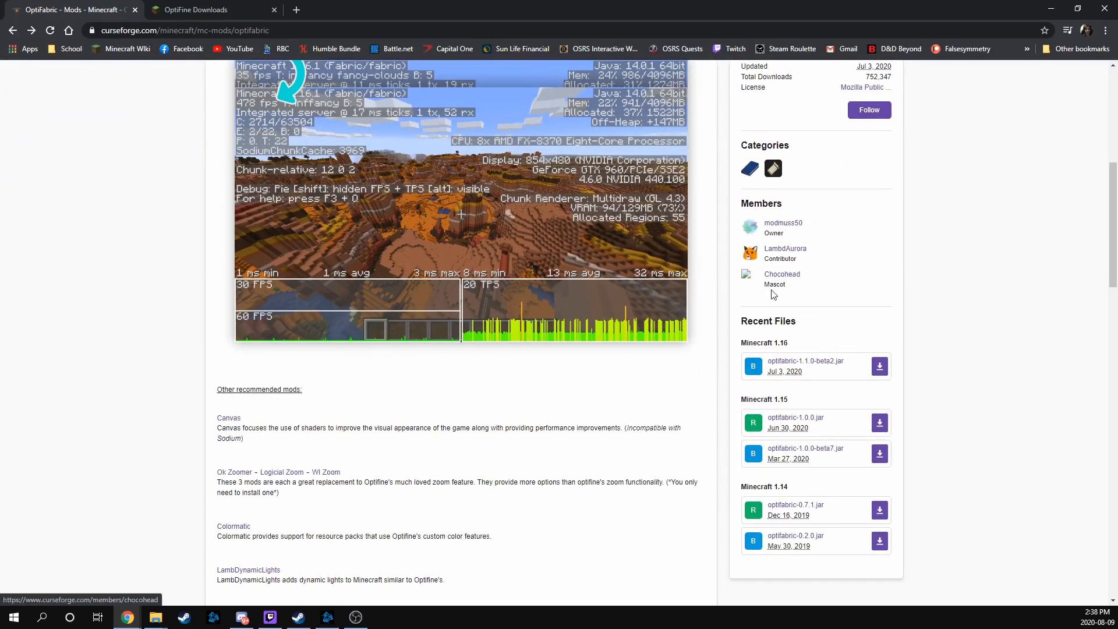
pyautogui.moveTo(775, 347)
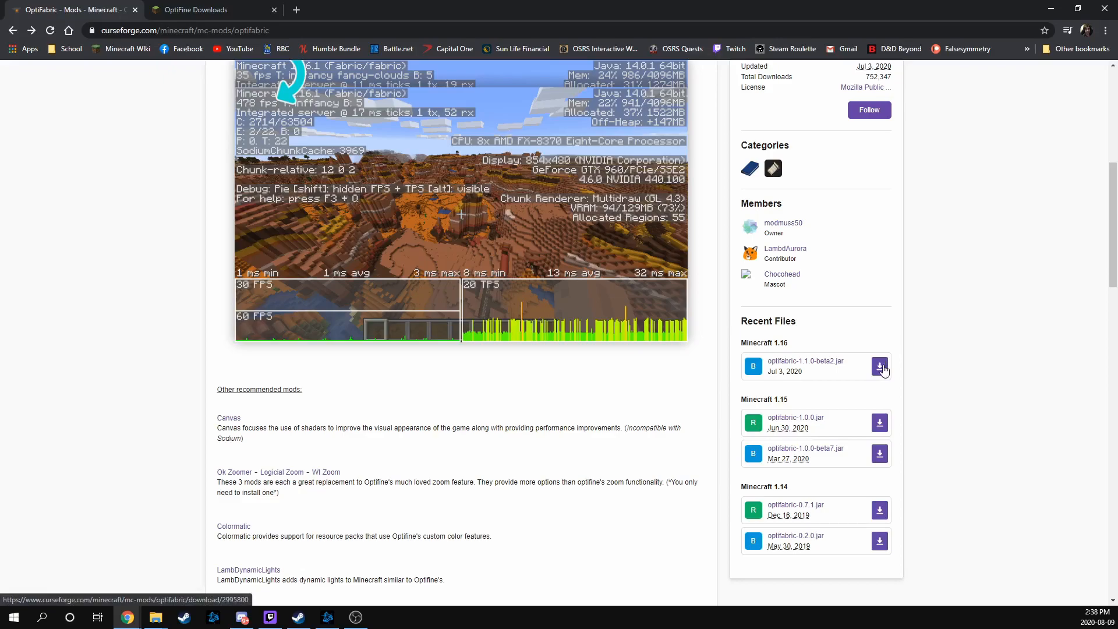
pyautogui.click(879, 365)
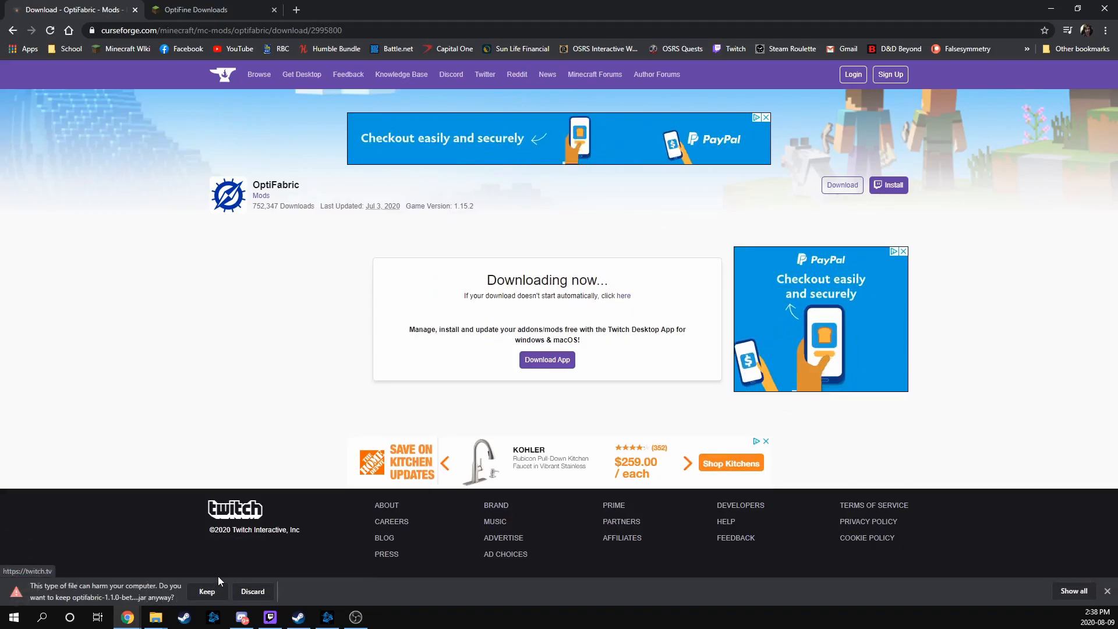
pyautogui.click(207, 591)
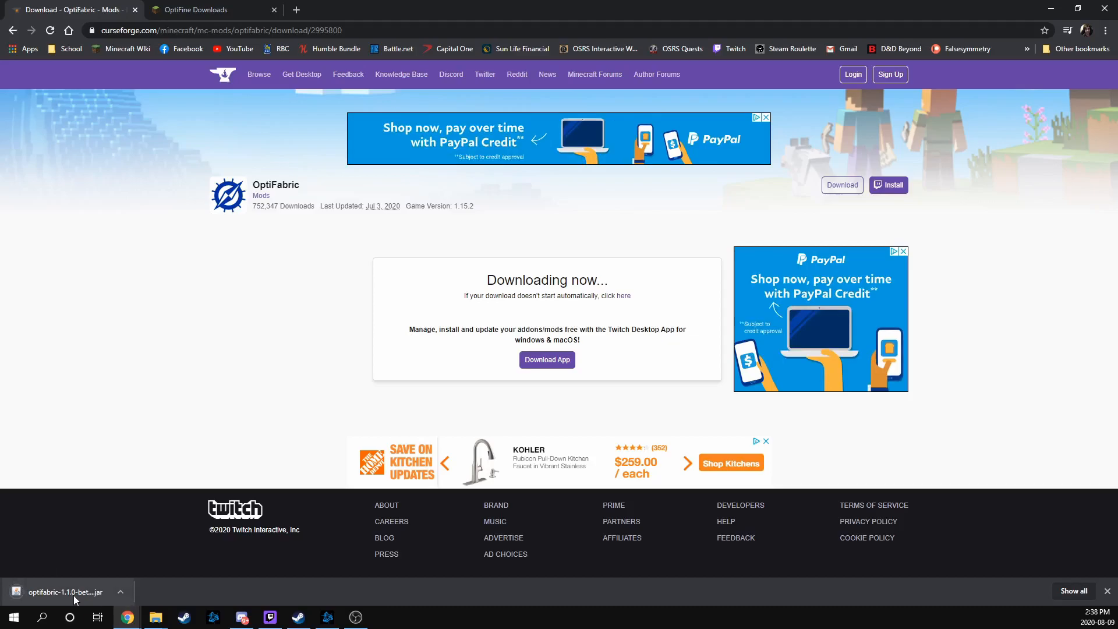
pyautogui.moveTo(132, 567)
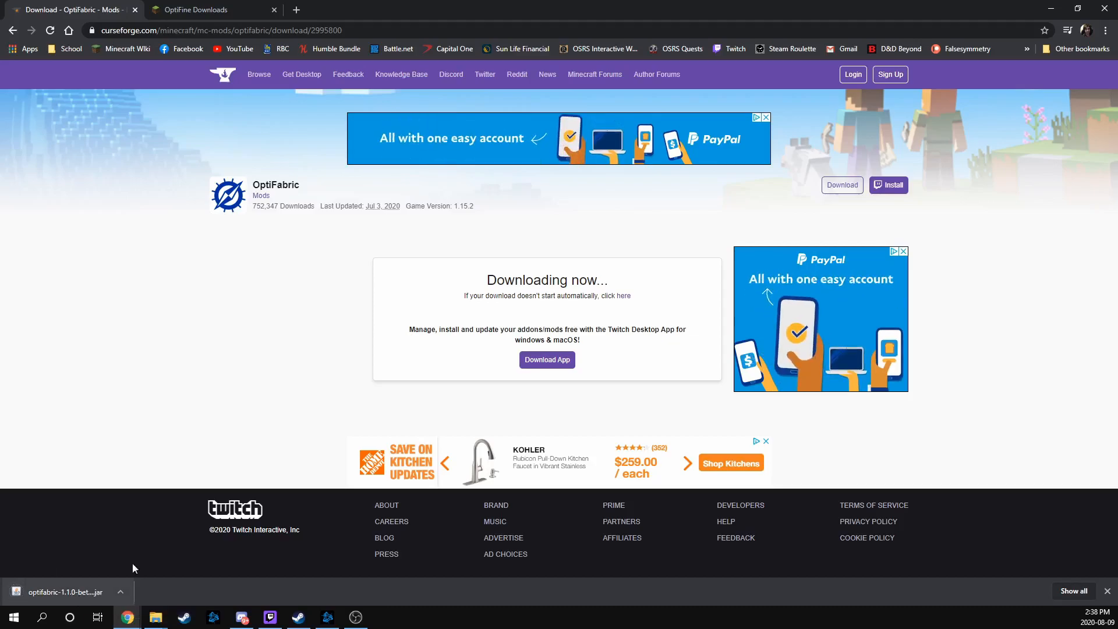
pyautogui.click(1078, 8)
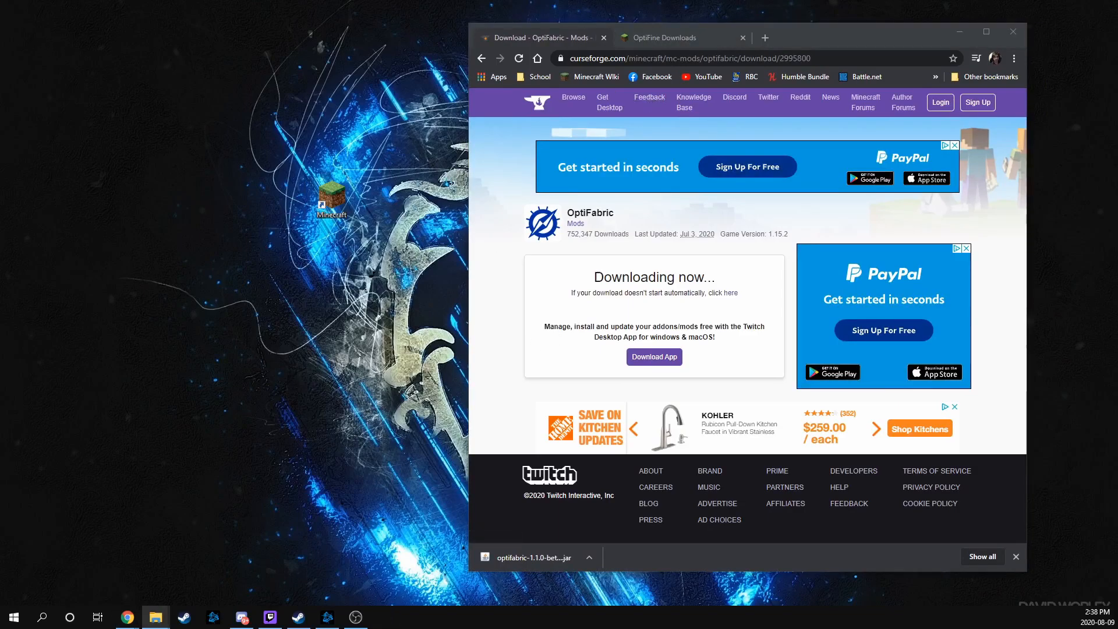
# - Navigate from AppData\Roaming into .minecraft and then into the mods folder
pyautogui.click(154, 617)
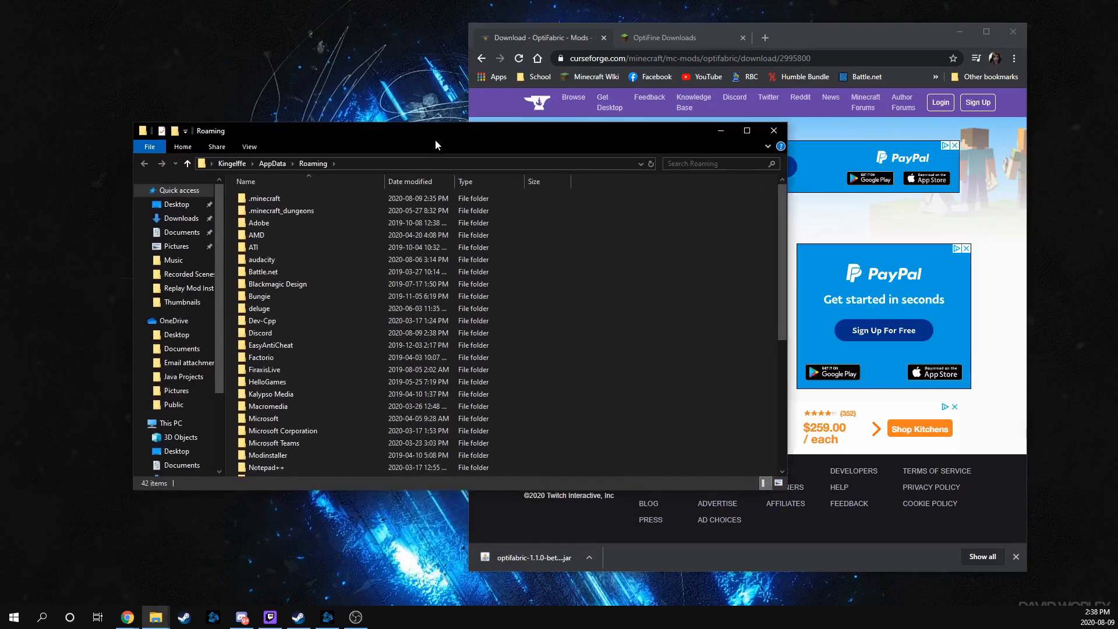
pyautogui.click(264, 198)
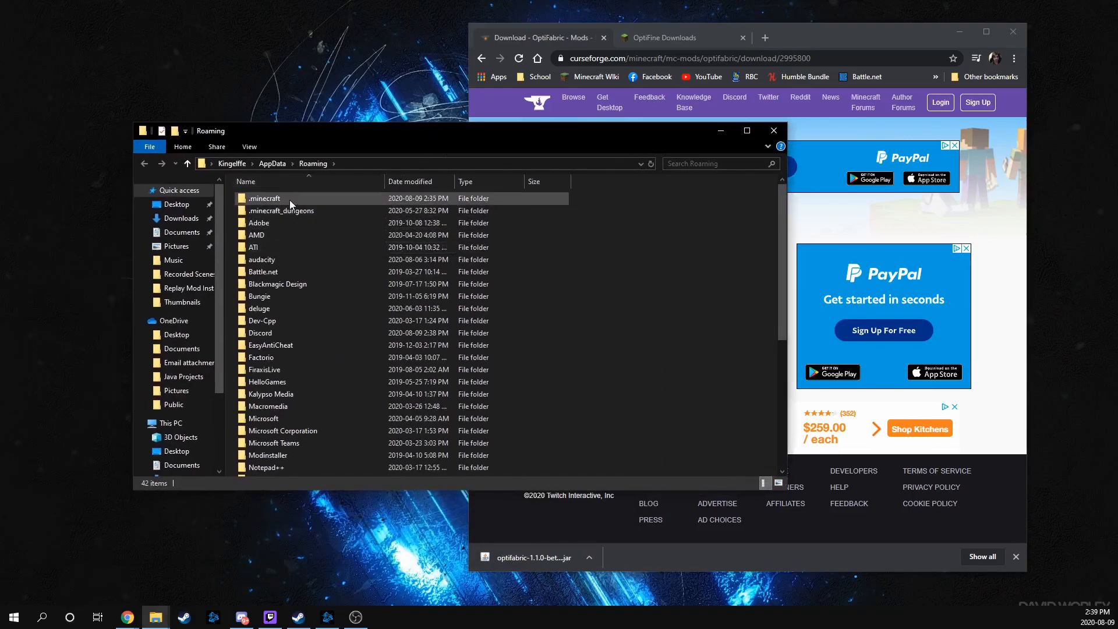
pyautogui.doubleClick(265, 198)
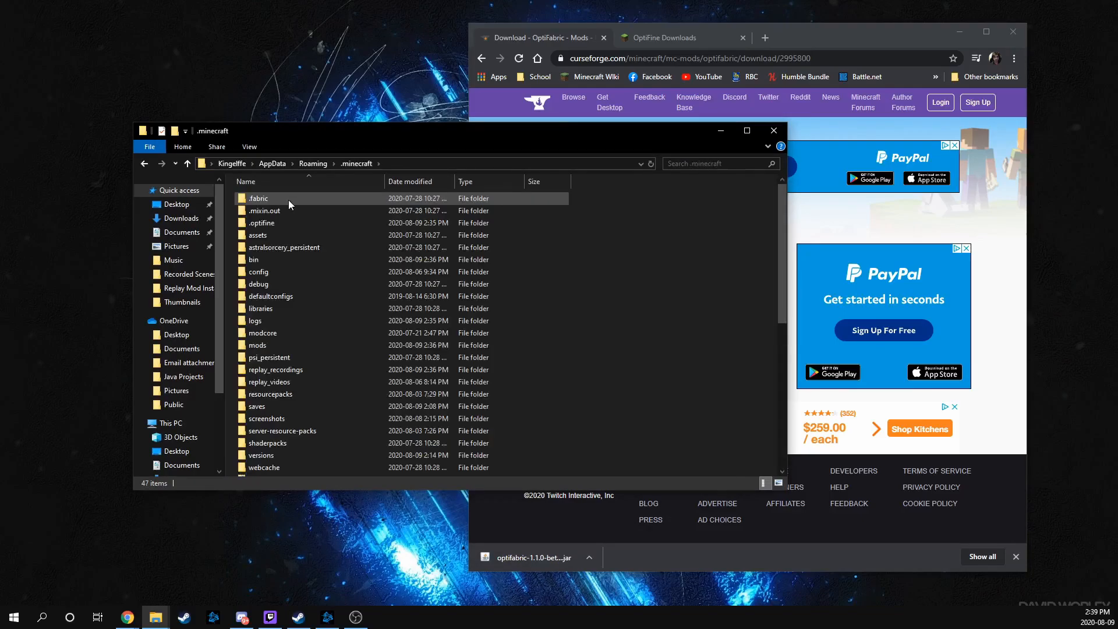
pyautogui.click(285, 344)
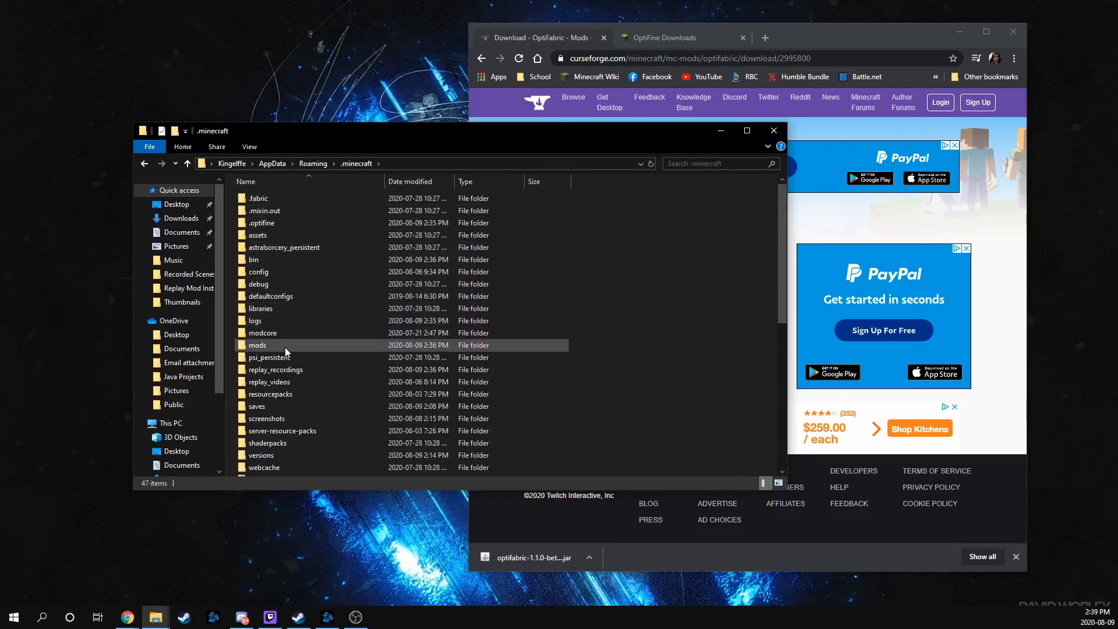
pyautogui.doubleClick(257, 345)
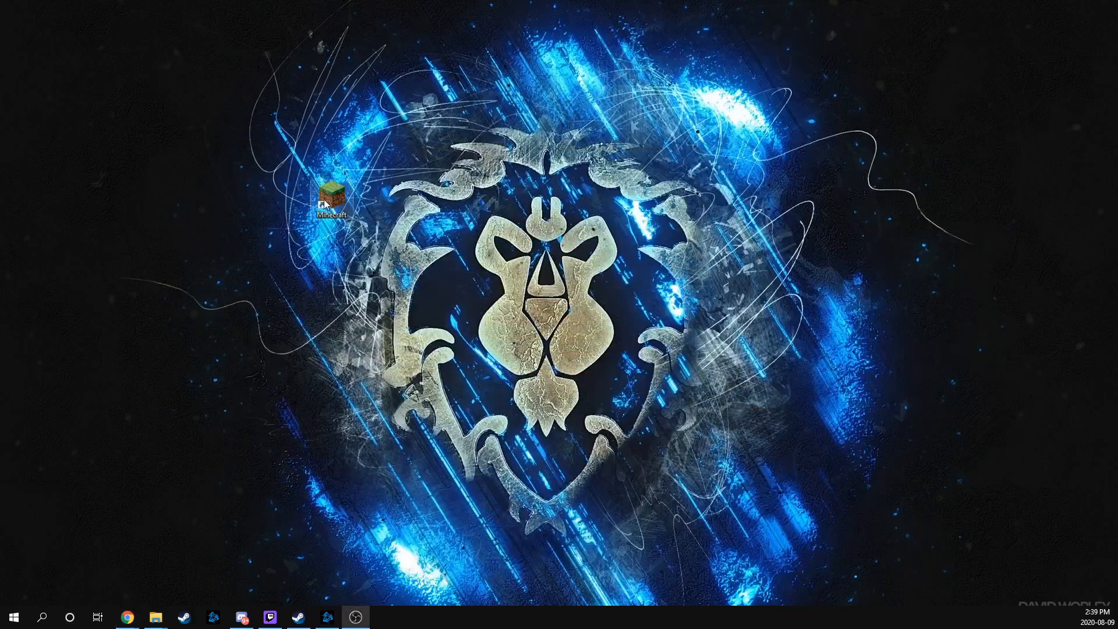
# - Launch Minecraft from the desktop shortcut and maximize the game window while it loads
pyautogui.doubleClick(331, 192)
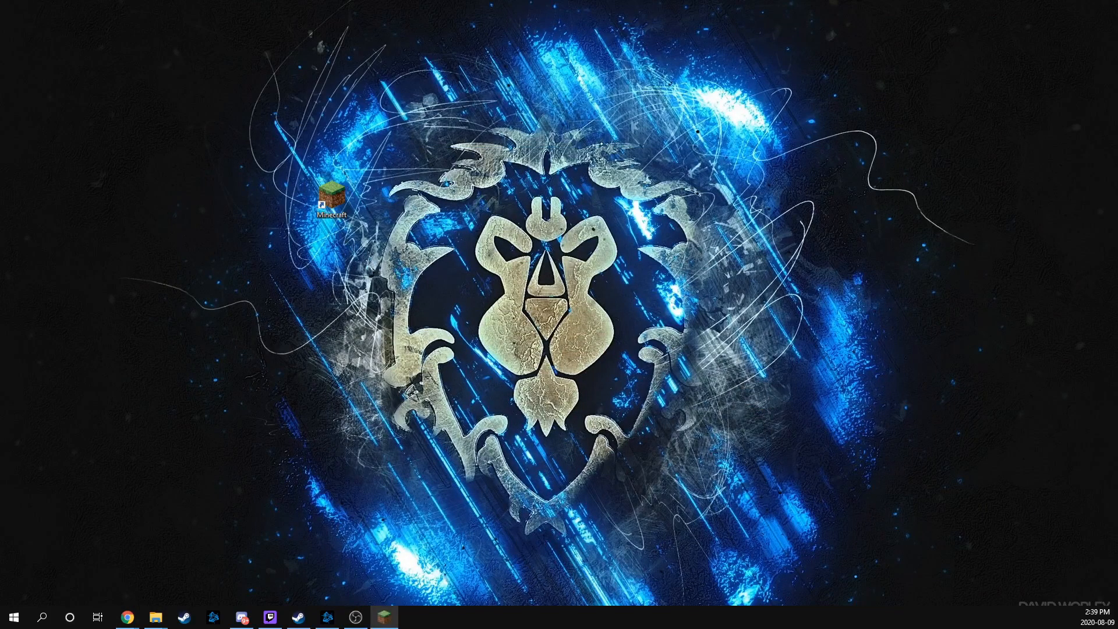
pyautogui.doubleClick(330, 190)
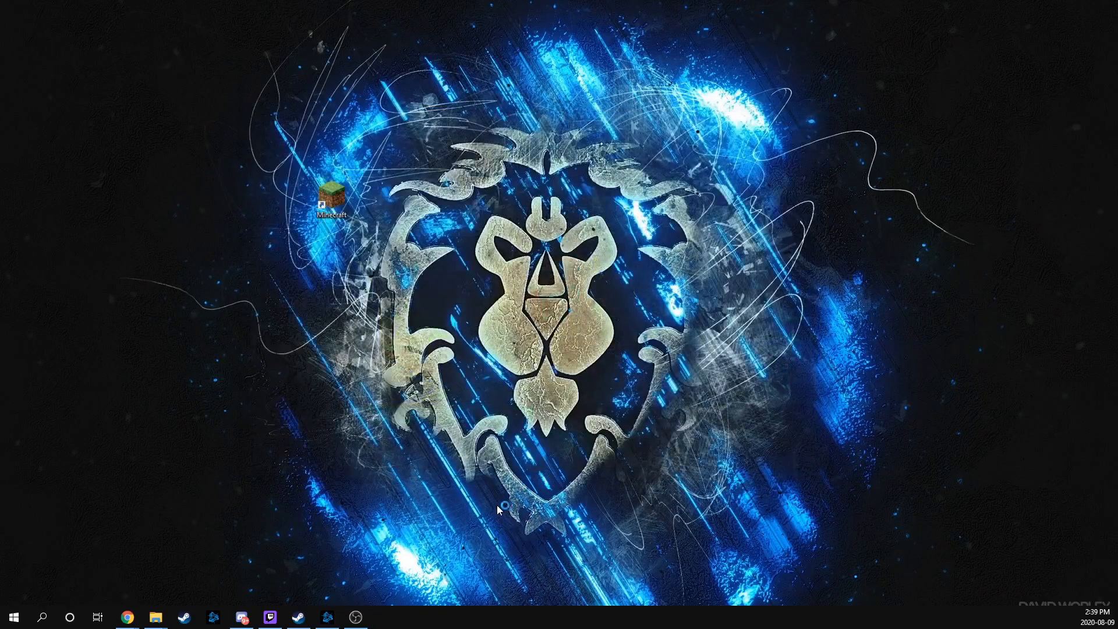
pyautogui.moveTo(462, 502)
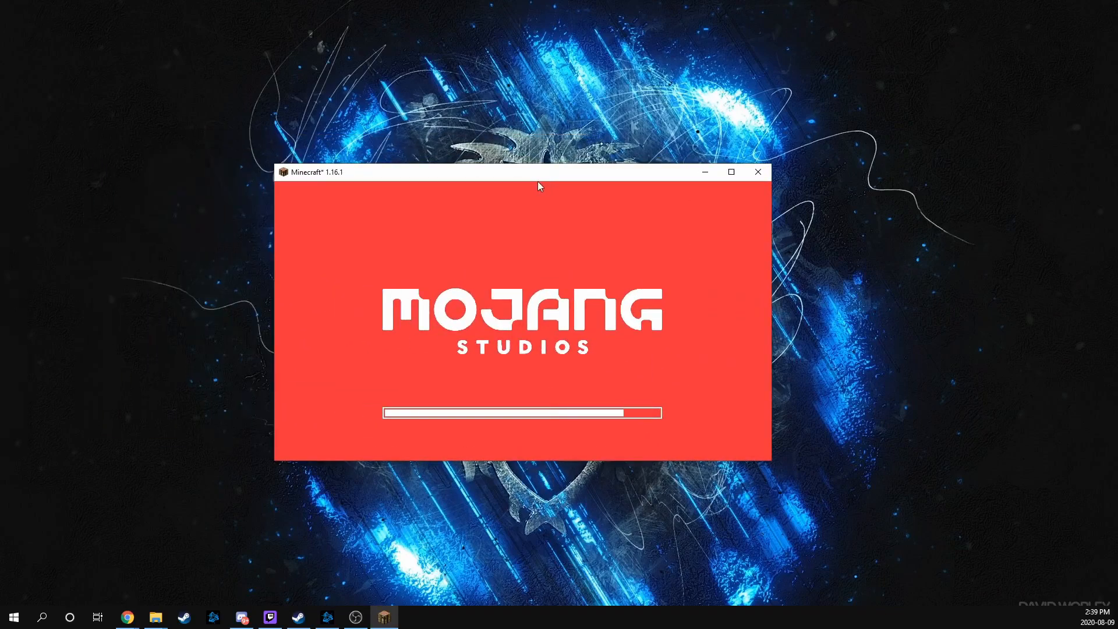
pyautogui.click(730, 172)
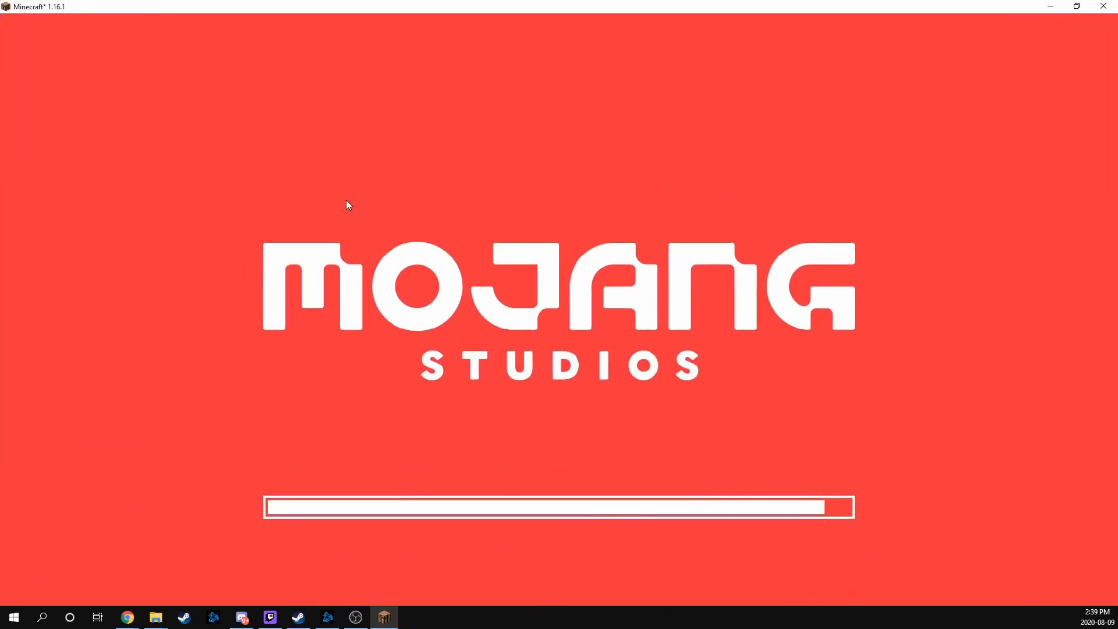
pyautogui.moveTo(87, 212)
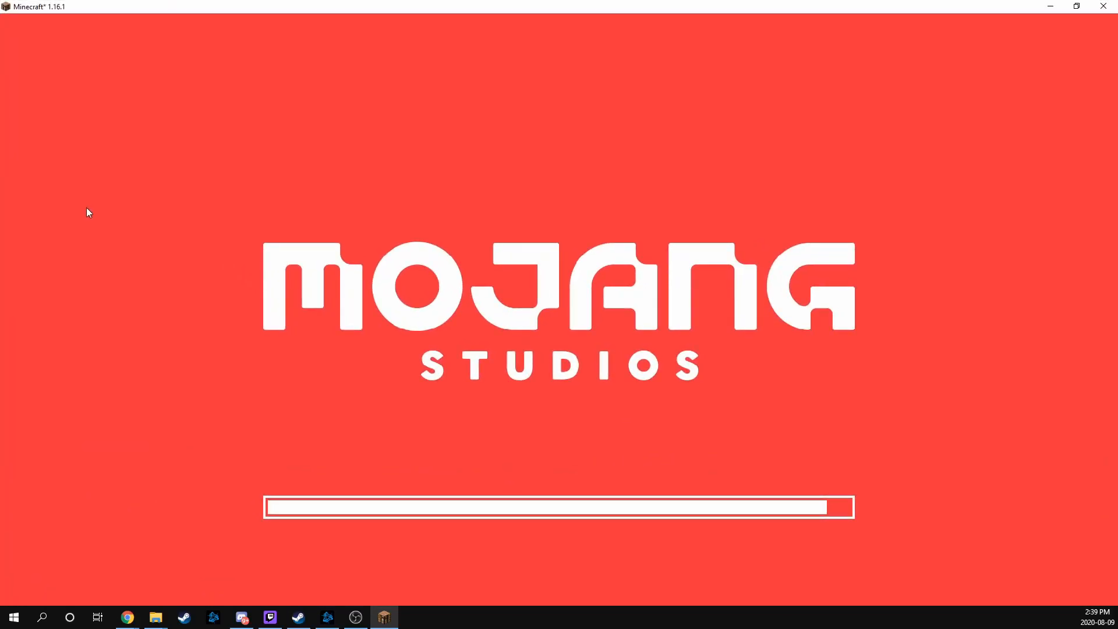
pyautogui.moveTo(243, 247)
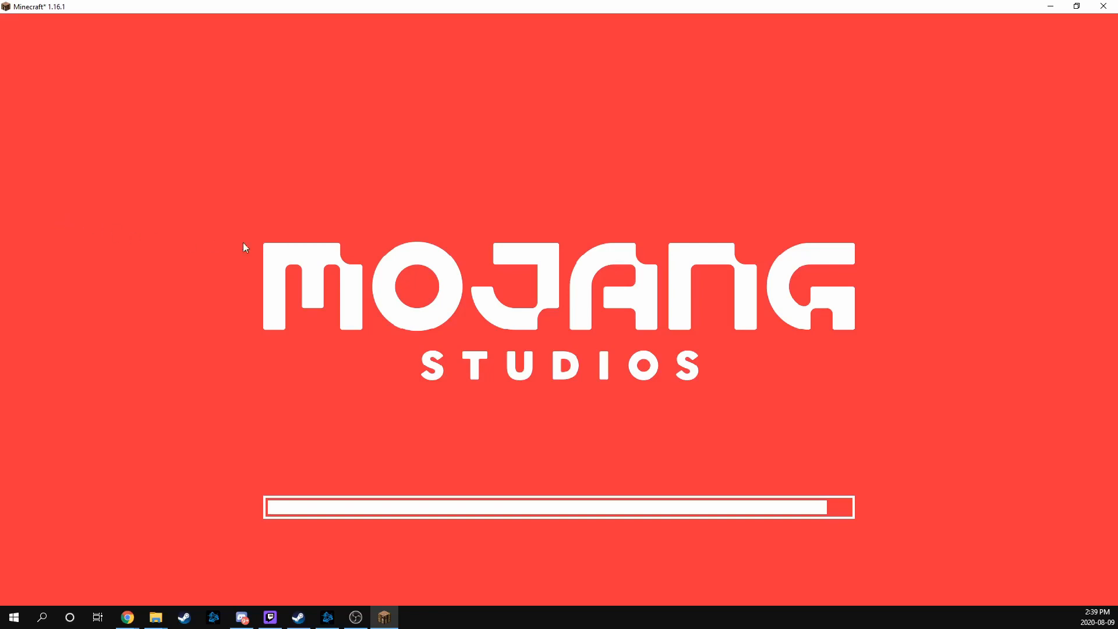
pyautogui.moveTo(859, 516)
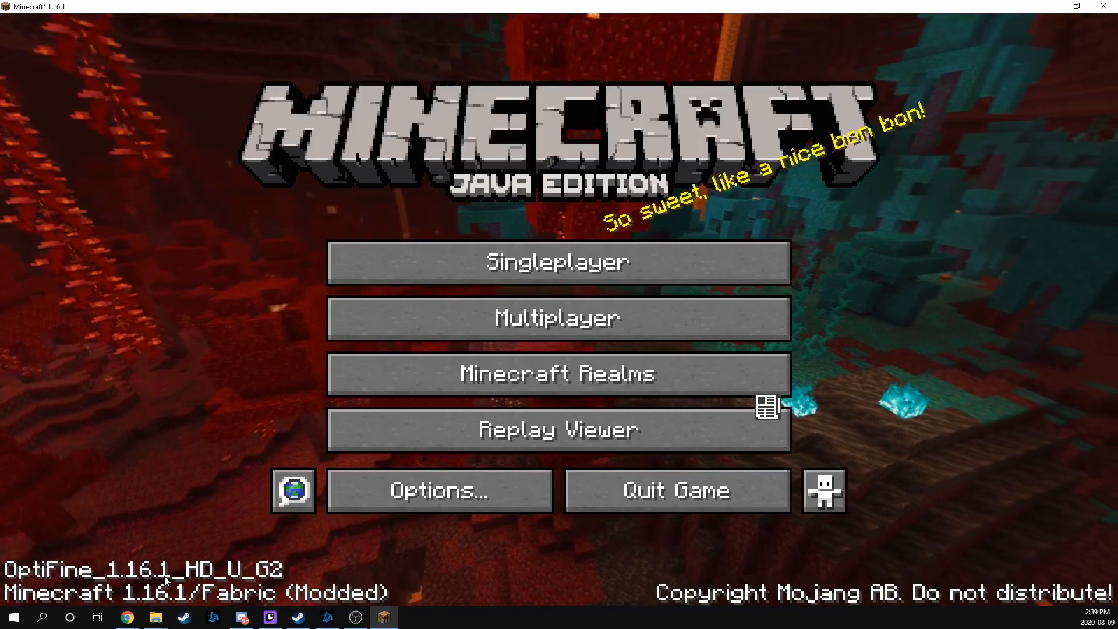
# - Load a singleplayer world, check the OptiFine video settings from the pause menu, and return to the game
pyautogui.click(558, 262)
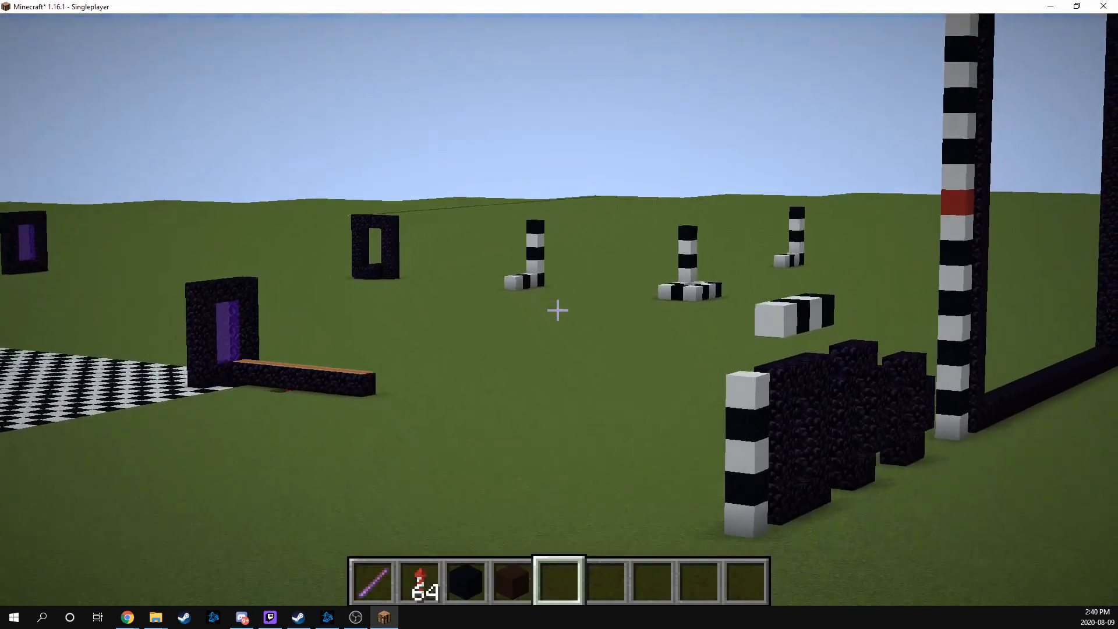
pyautogui.press('Escape')
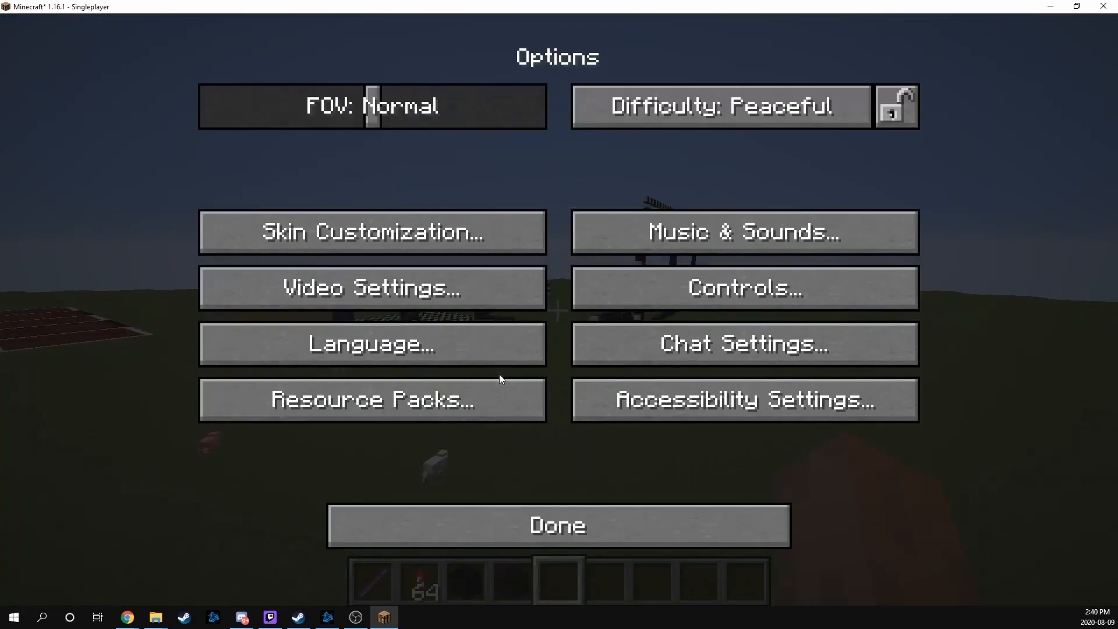
pyautogui.click(370, 287)
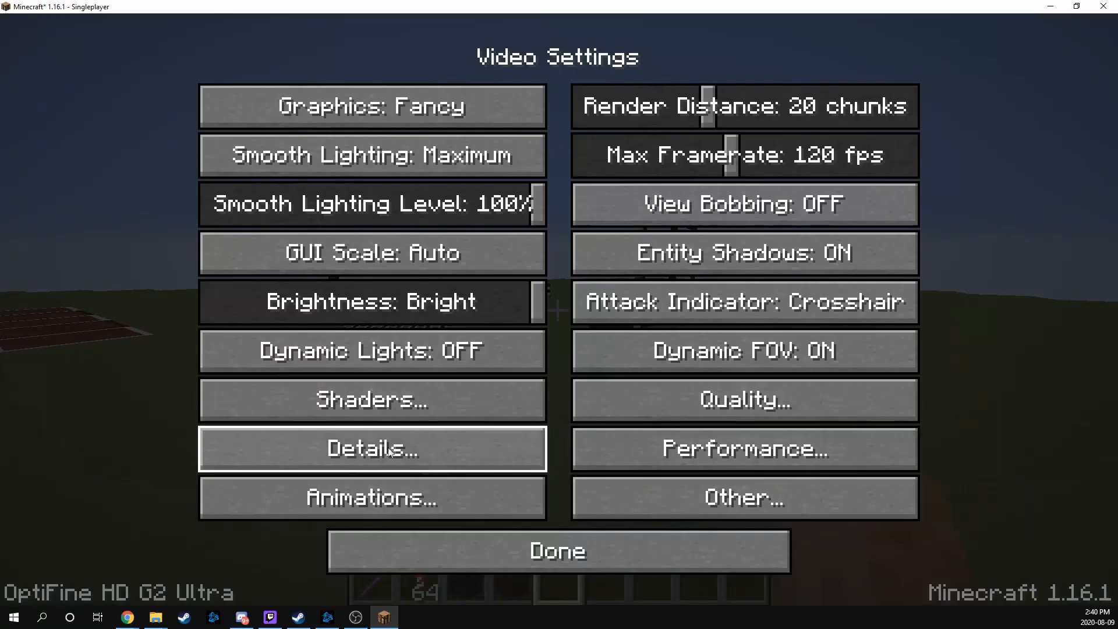
pyautogui.moveTo(372, 399)
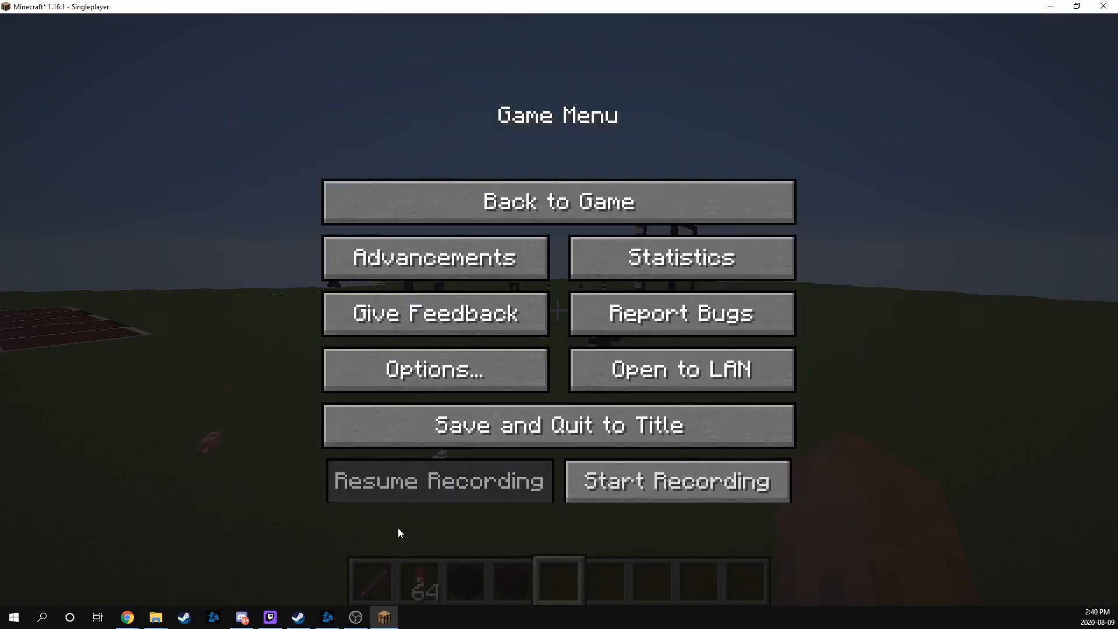
pyautogui.click(558, 201)
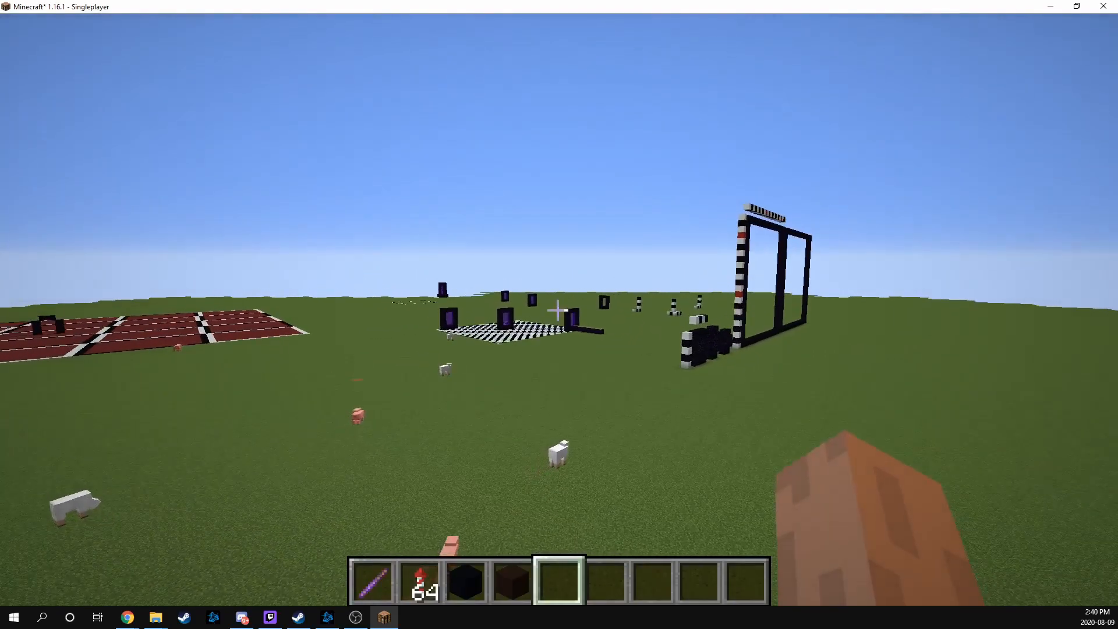